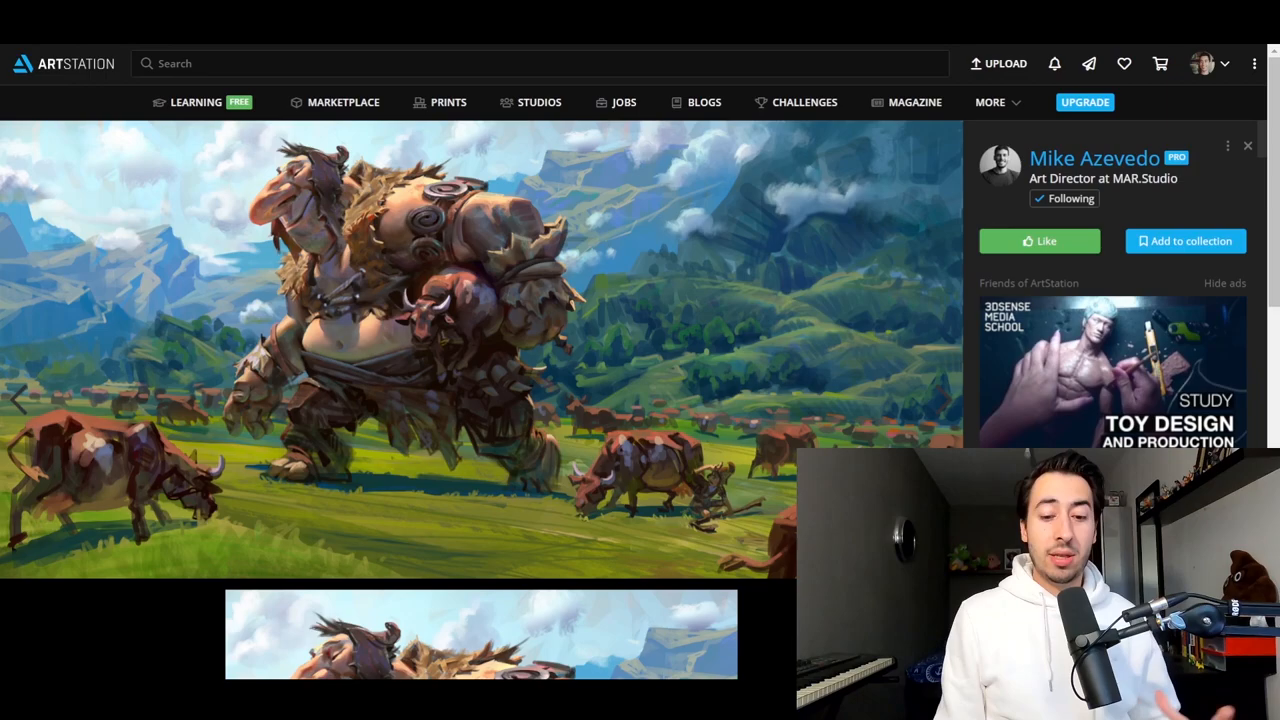
pyautogui.moveTo(765, 318)
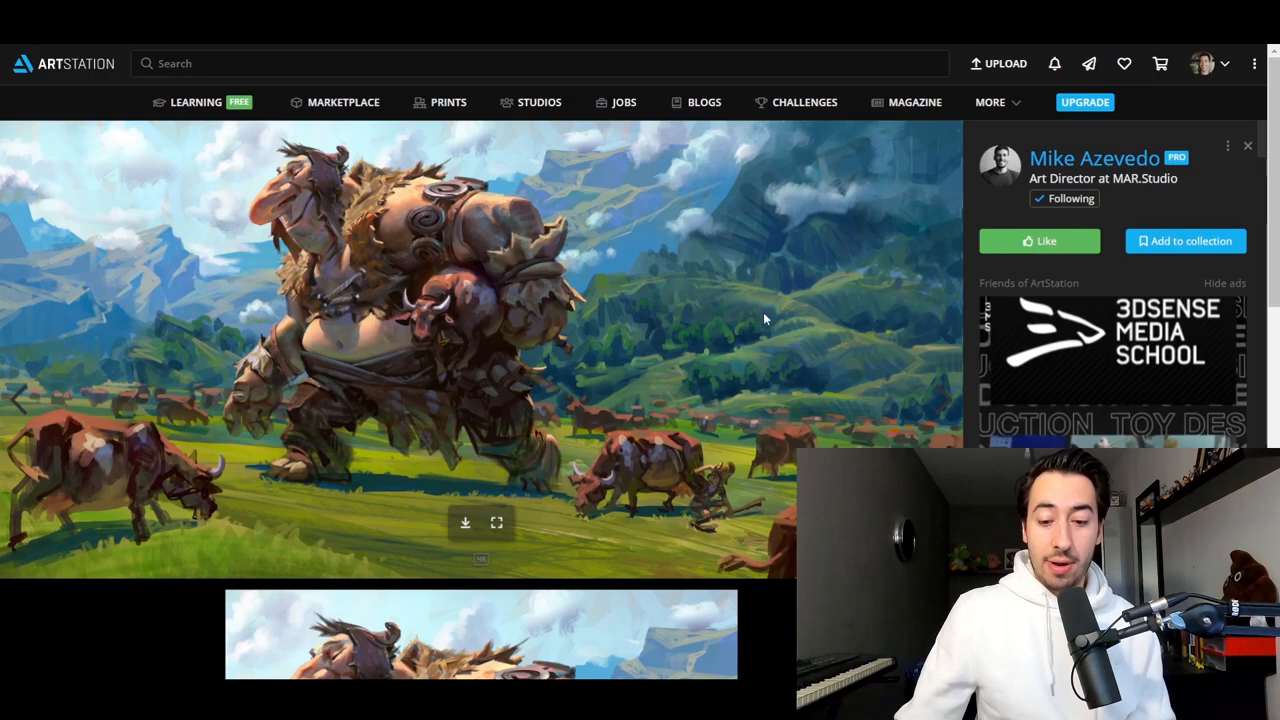
# Advance from the giant-with-cows painting to the Kaipora rider artwork
pyautogui.click(496, 522)
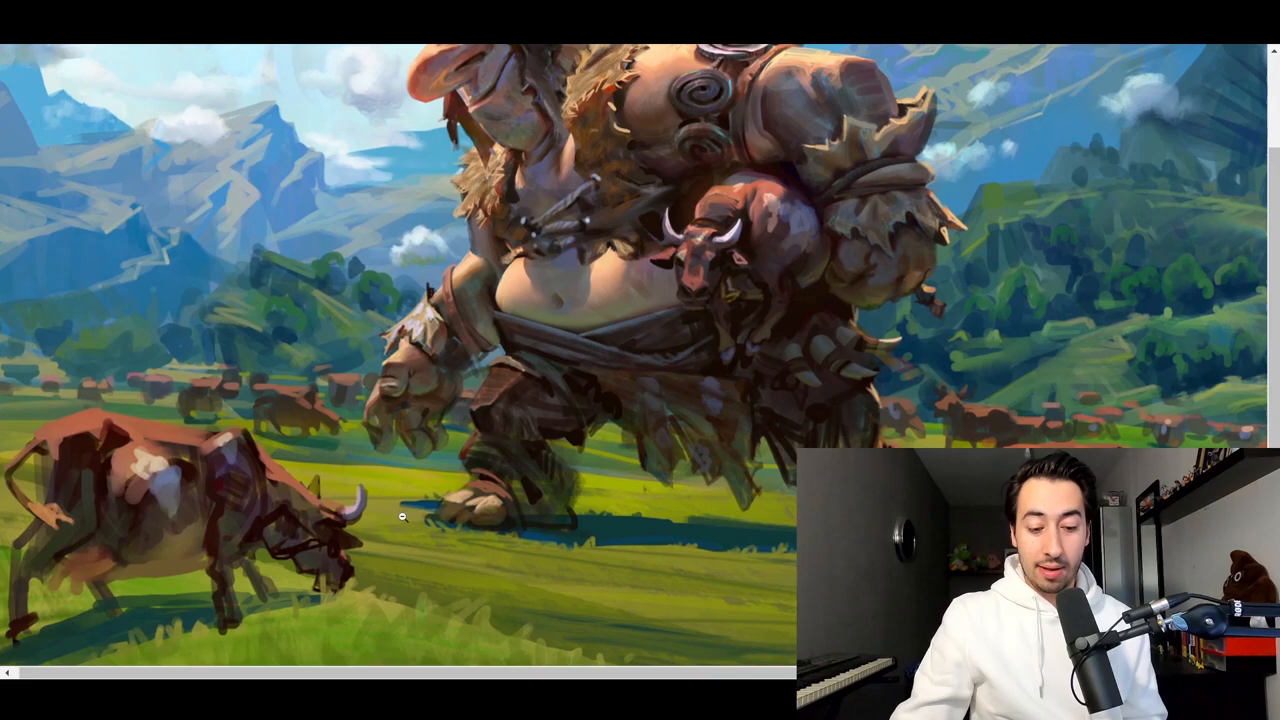
pyautogui.moveTo(500, 305)
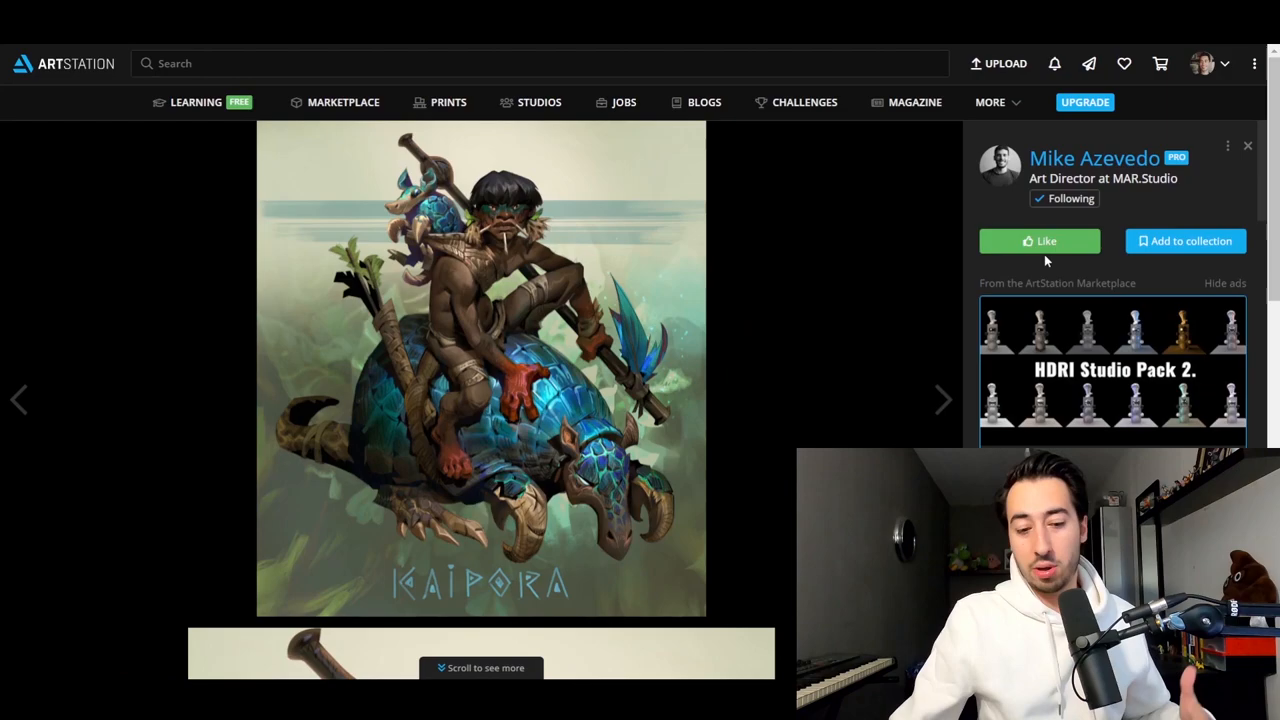
pyautogui.moveTo(937, 323)
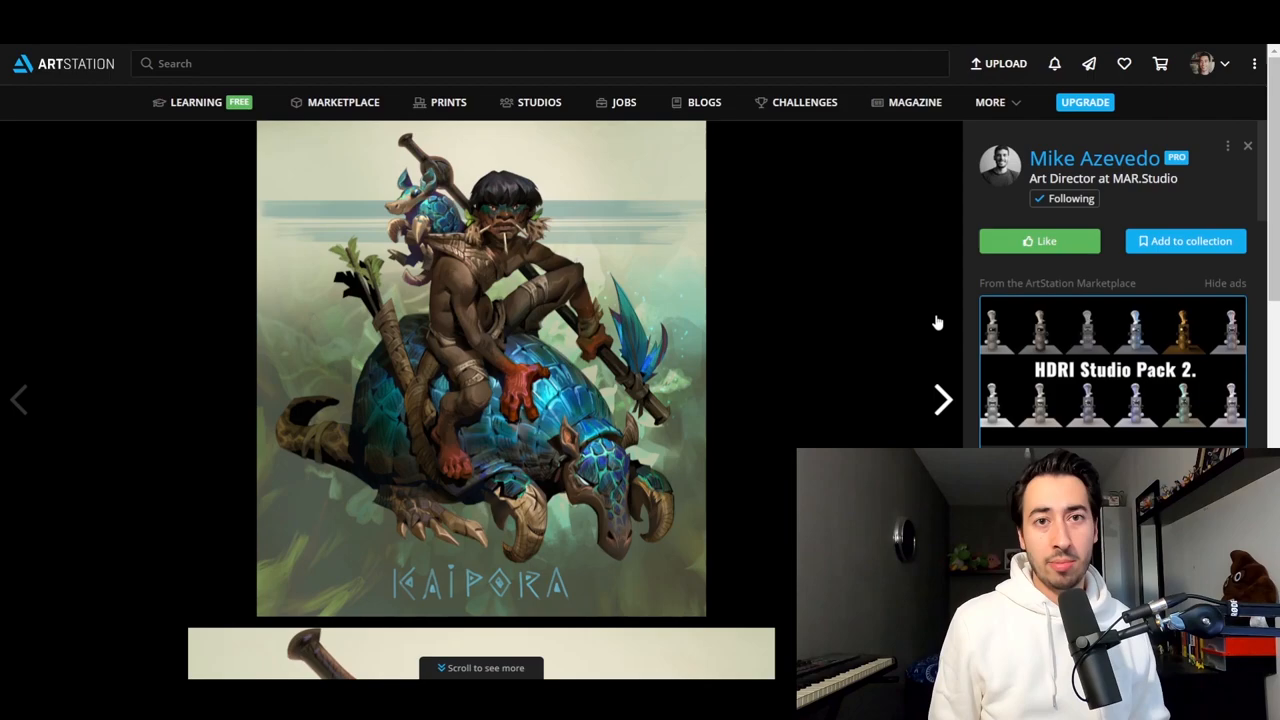
pyautogui.click(481, 370)
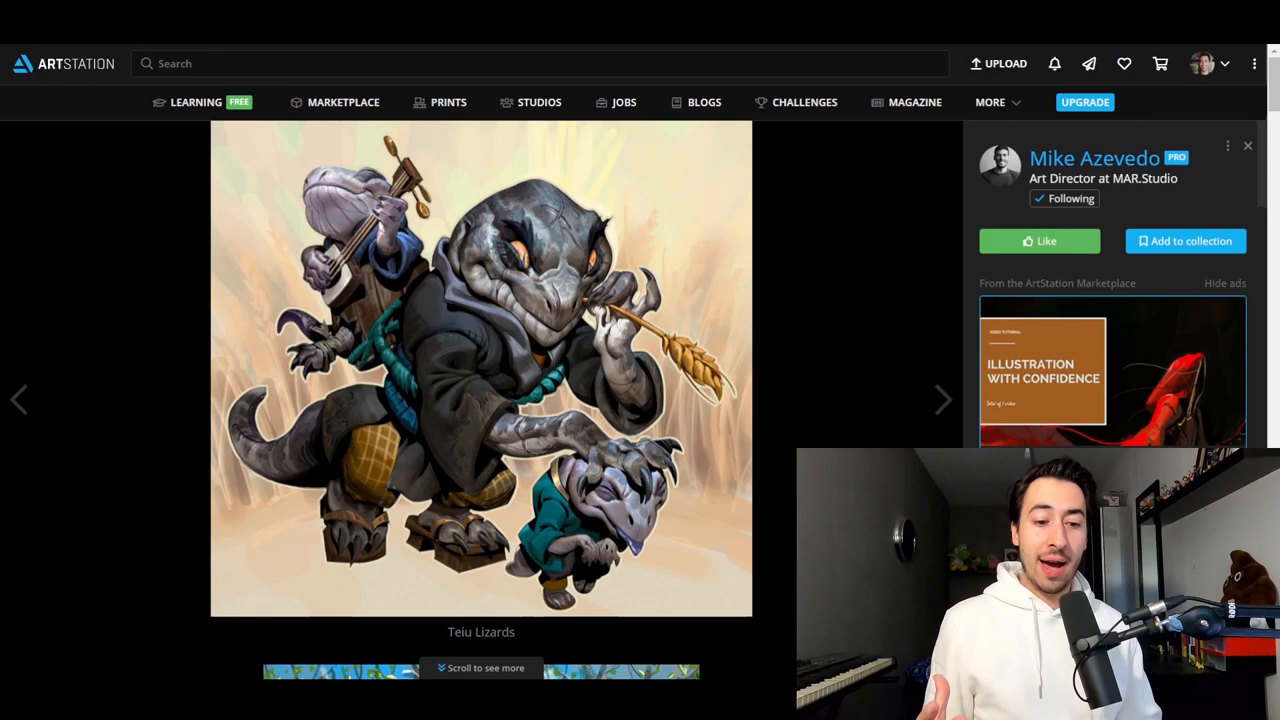
pyautogui.moveTo(650, 238)
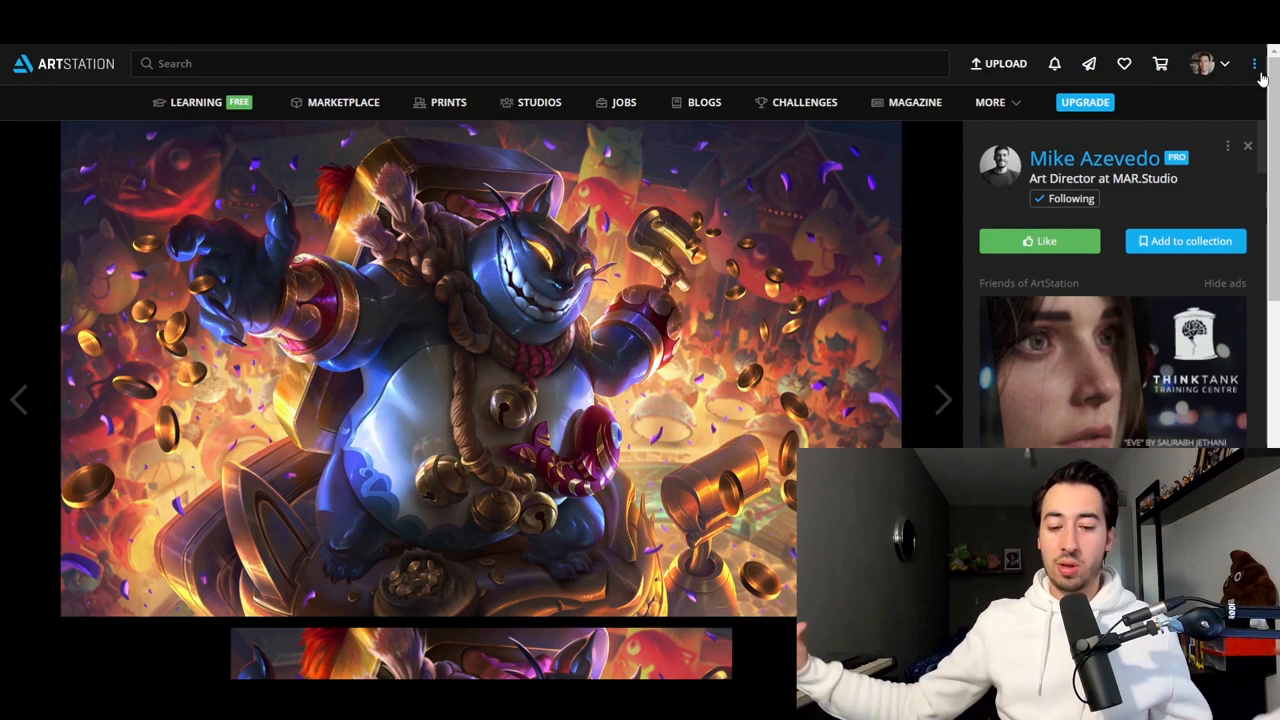
# Scroll past the Arena of Valor splash to the grayscale thumbnails and background cat concept
pyautogui.scroll(-3)
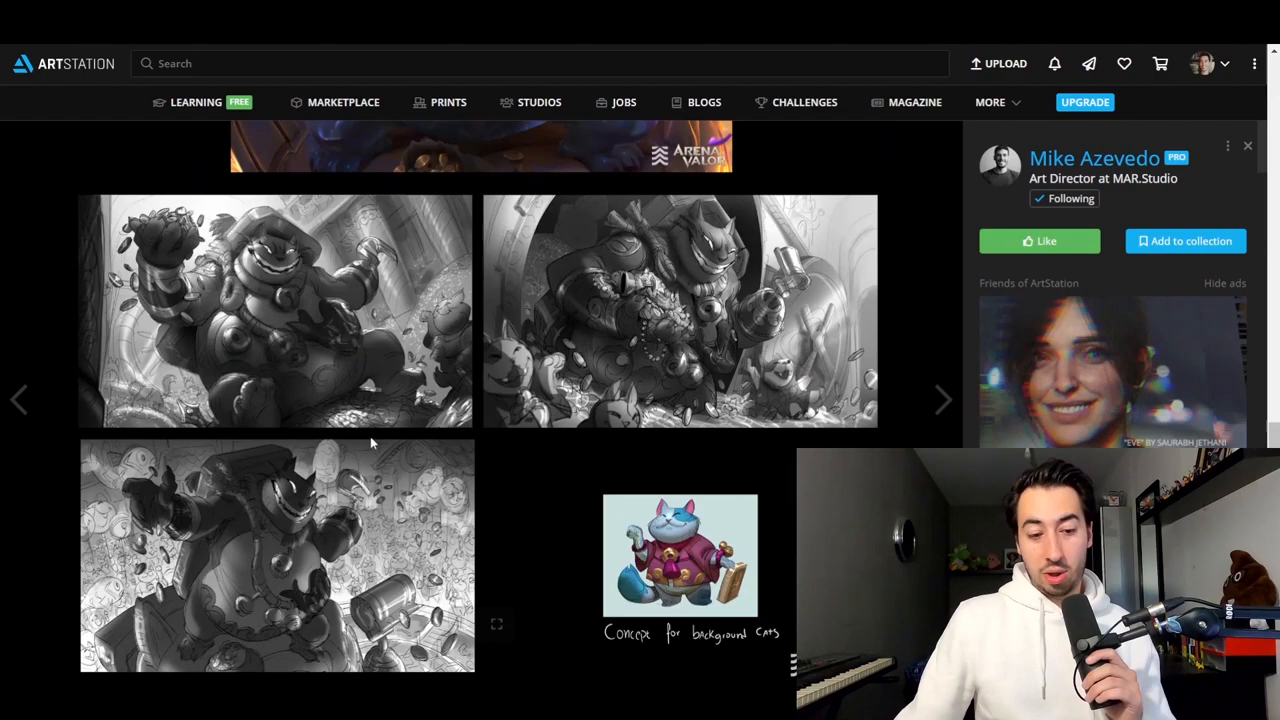
pyautogui.scroll(3)
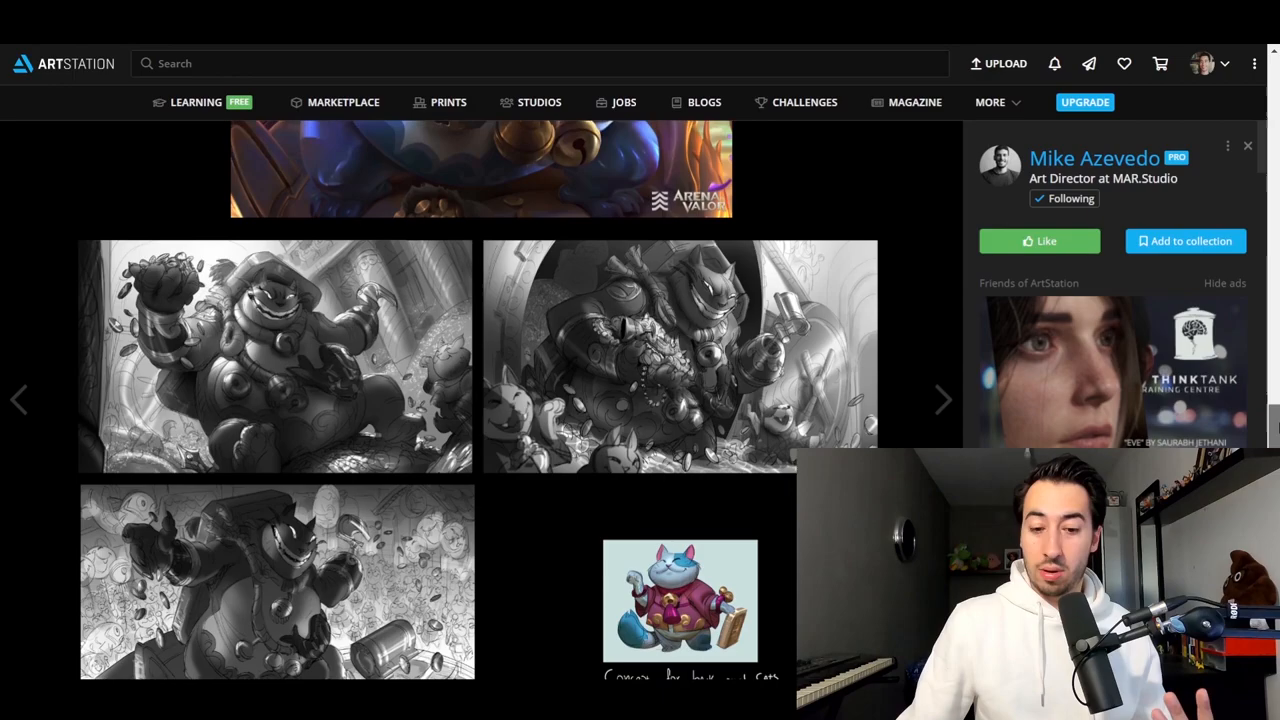
pyautogui.scroll(-3)
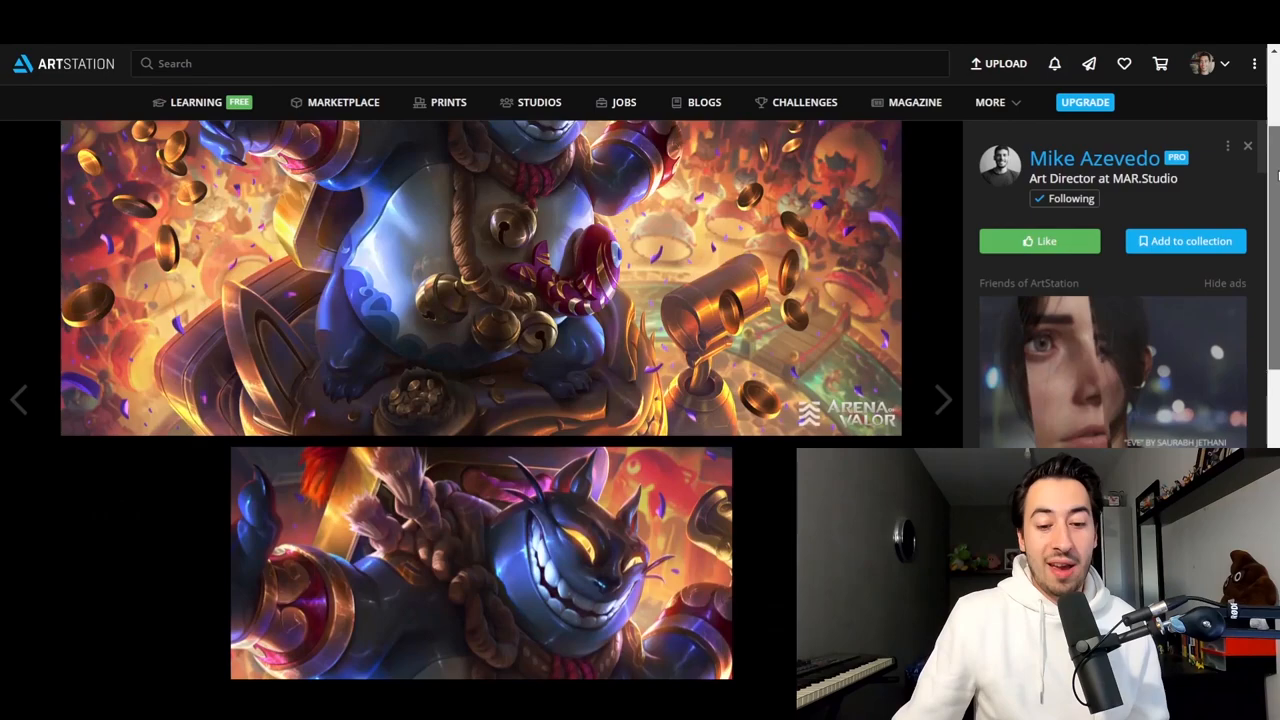
pyautogui.scroll(-3)
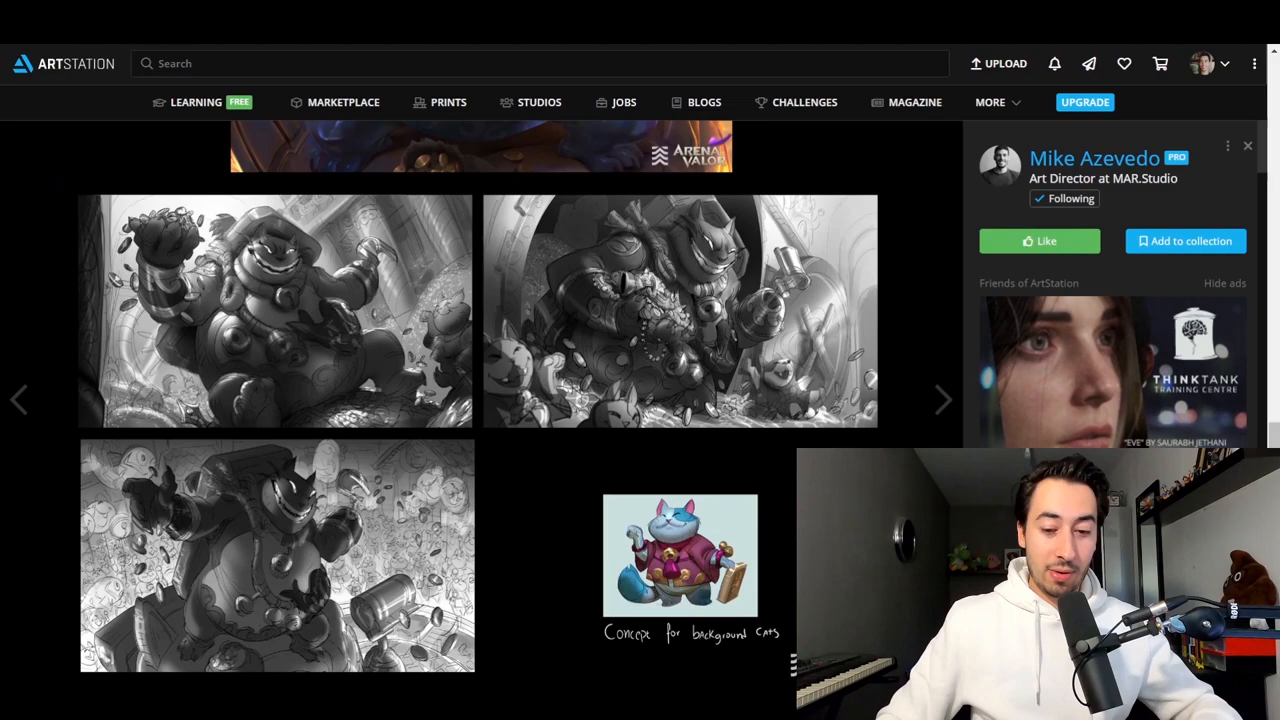